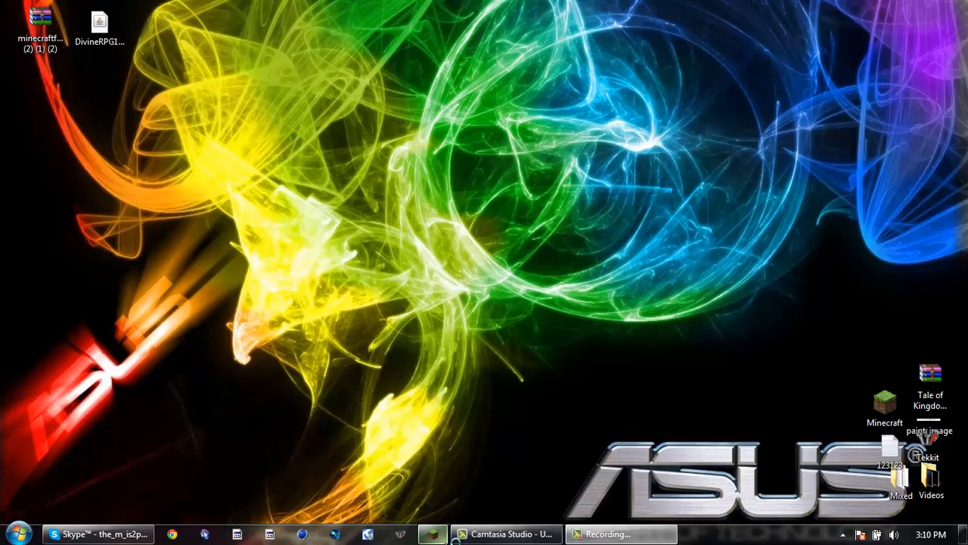
{"action": "mouse_move", "coordinate": [270, 157]}
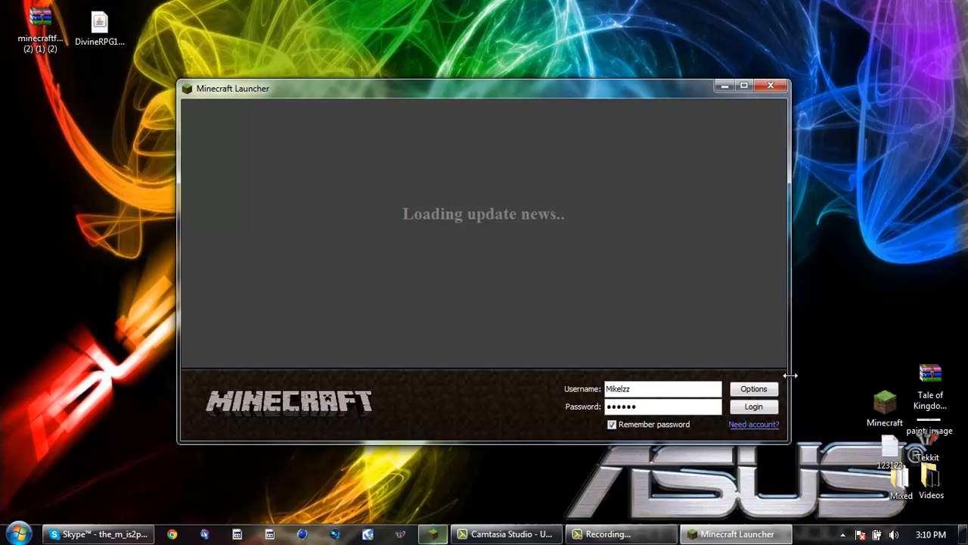
Check the game folder location in launcher Options, then log in to start Minecraft.
{"action": "left_click", "coordinate": [754, 388]}
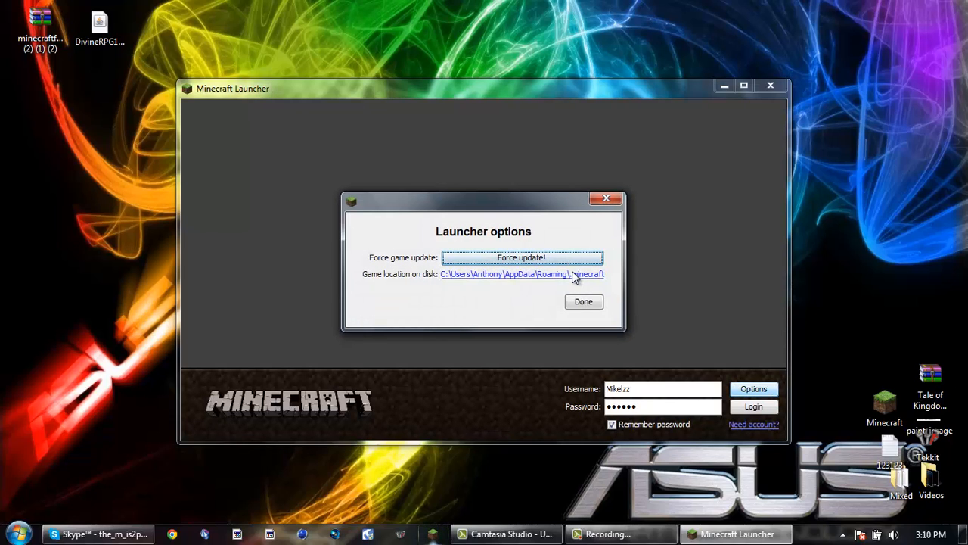
{"action": "left_click", "coordinate": [583, 301]}
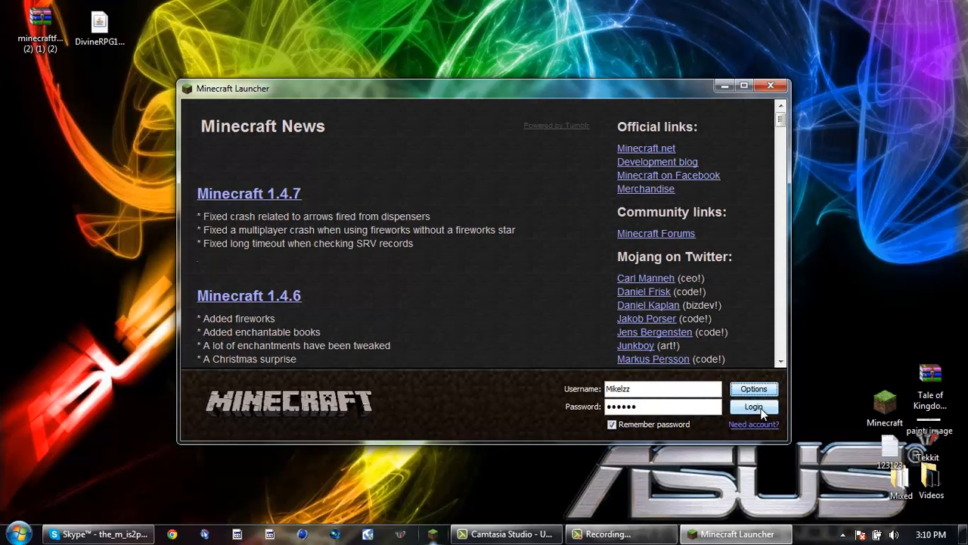
{"action": "left_click", "coordinate": [754, 407]}
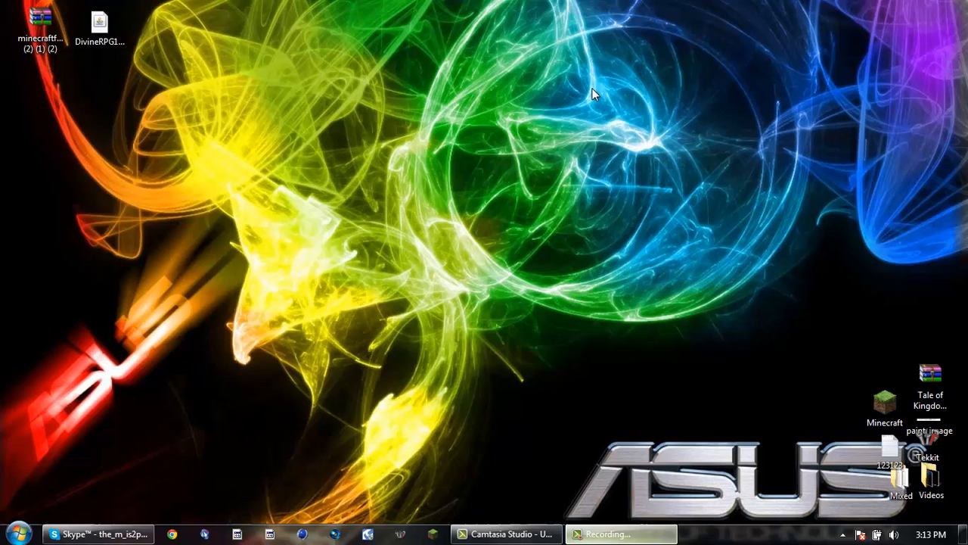
{"action": "mouse_move", "coordinate": [336, 265]}
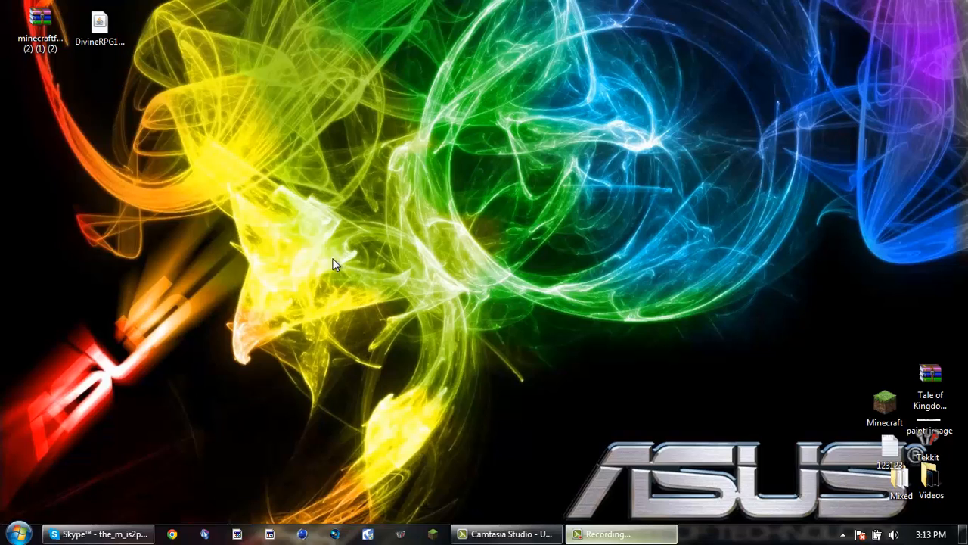
Search %appdata from the Start menu to open the Roaming folder.
{"action": "left_click", "coordinate": [15, 533]}
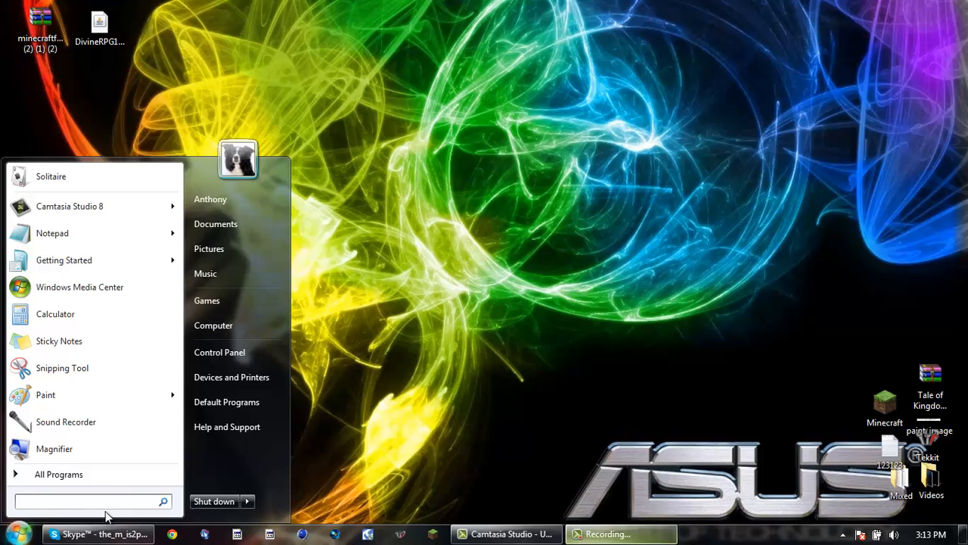
{"action": "type", "text": "%appdata"}
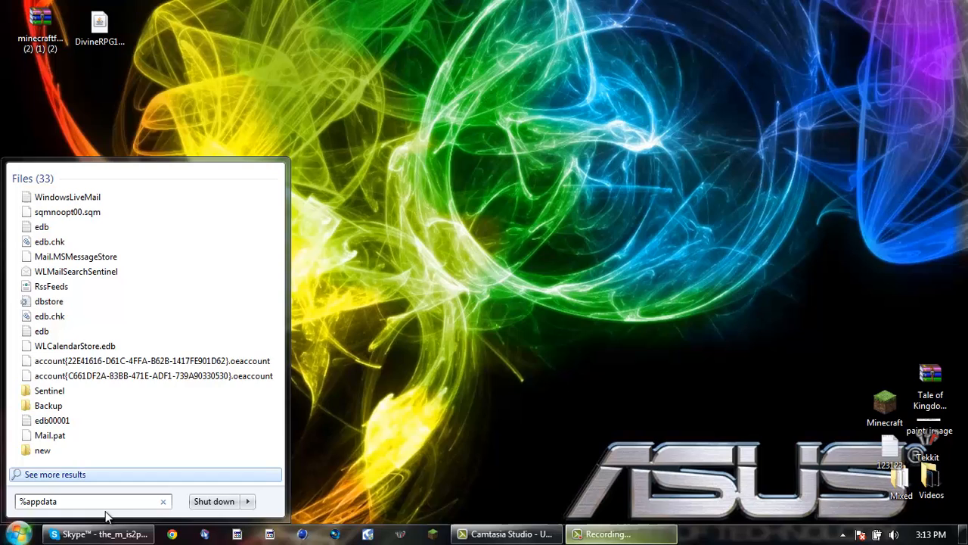
{"action": "key", "text": "enter"}
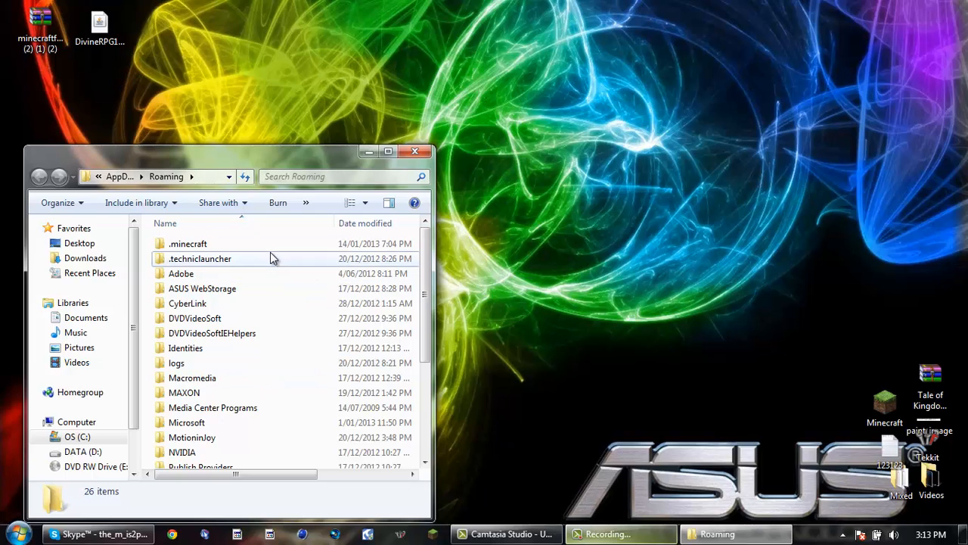
Go into .minecraft\bin and open minecraft.jar with WinRAR archiver.
{"action": "double_click", "coordinate": [187, 243]}
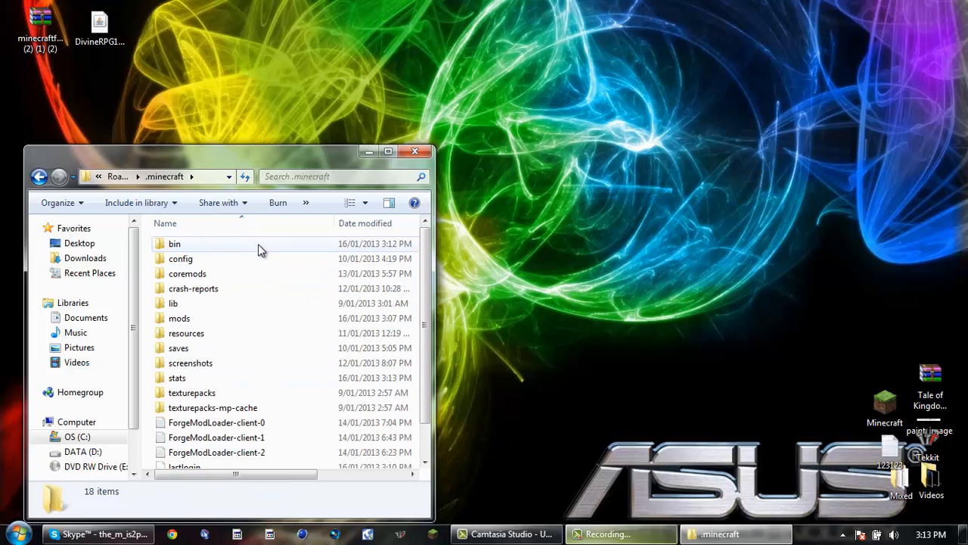
{"action": "double_click", "coordinate": [174, 243]}
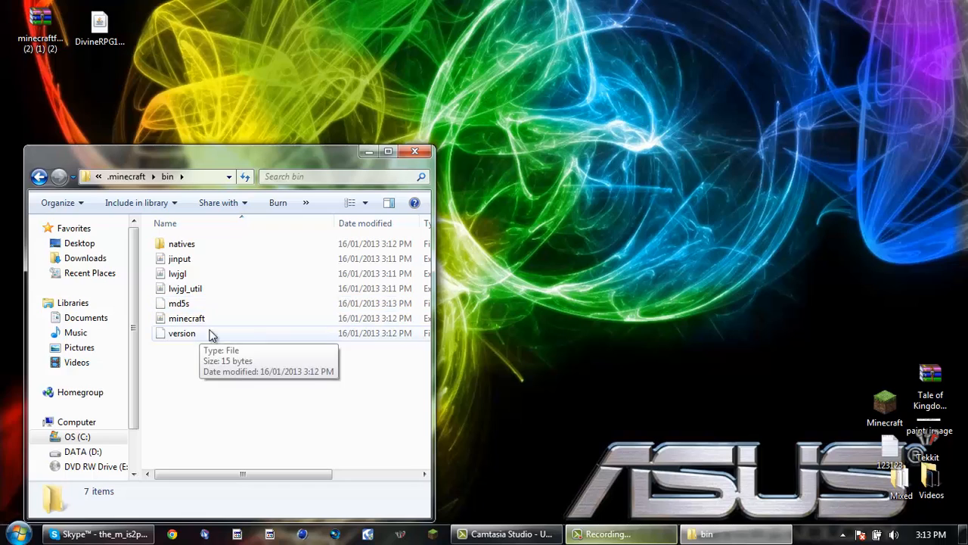
{"action": "right_click", "coordinate": [187, 317]}
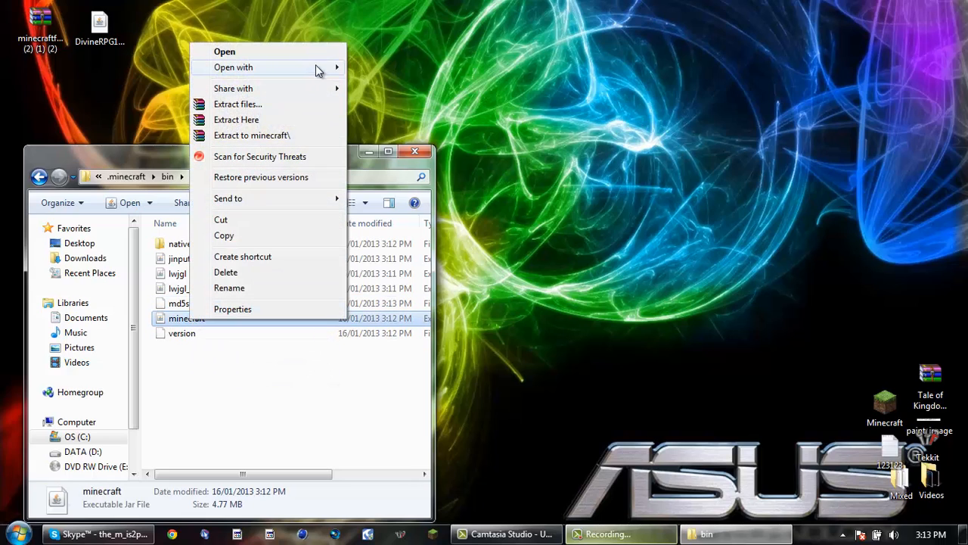
{"action": "mouse_move", "coordinate": [233, 67]}
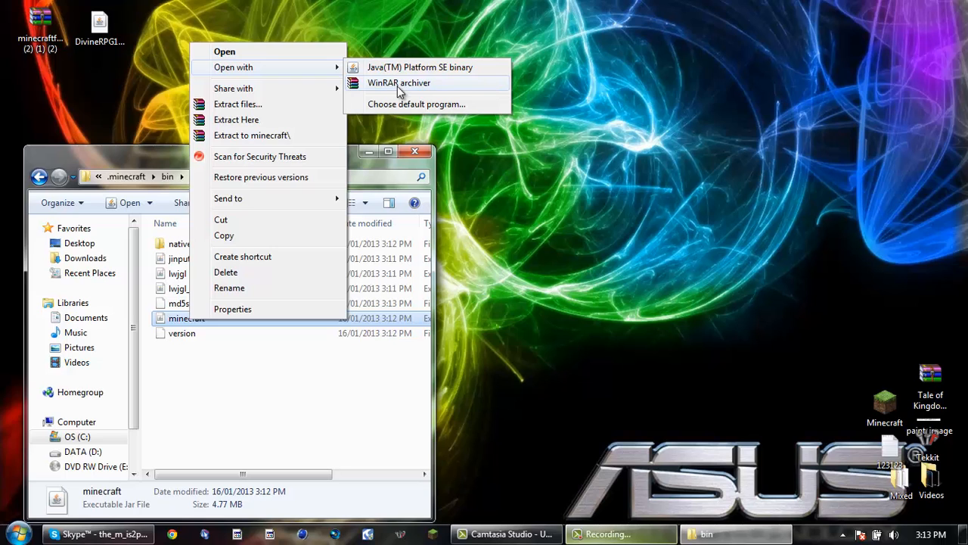
{"action": "left_click", "coordinate": [398, 83]}
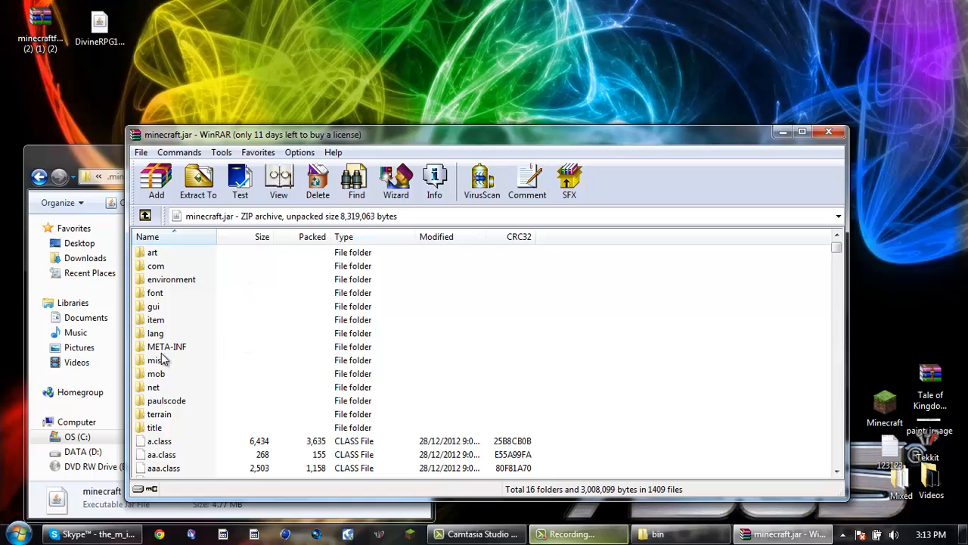
Delete the META-INF folder from minecraft.jar and confirm.
{"action": "left_click", "coordinate": [167, 346]}
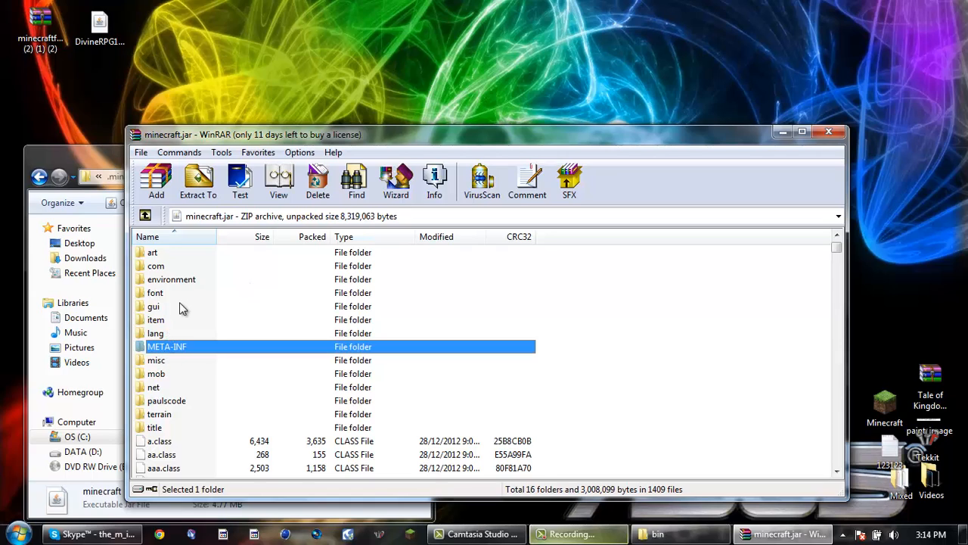
{"action": "left_click", "coordinate": [317, 181]}
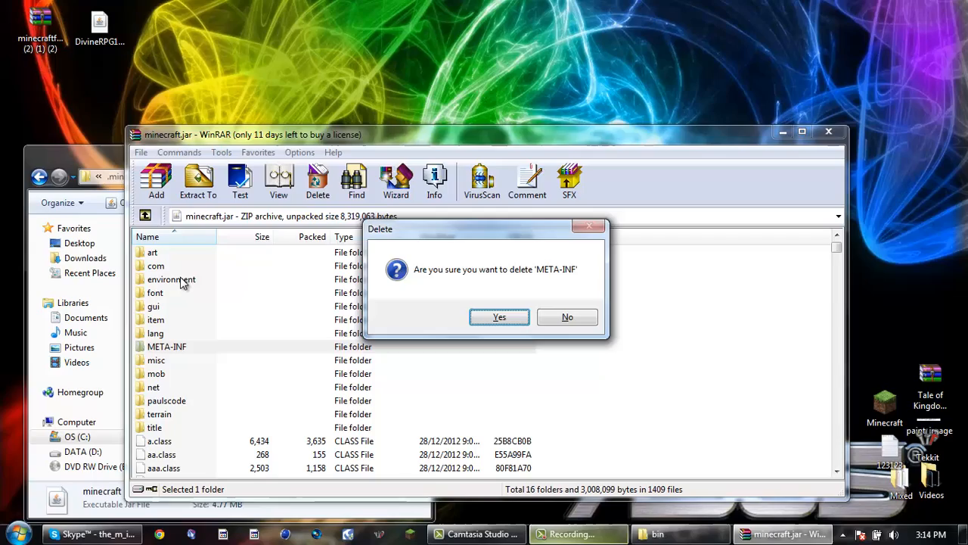
{"action": "left_click", "coordinate": [499, 317]}
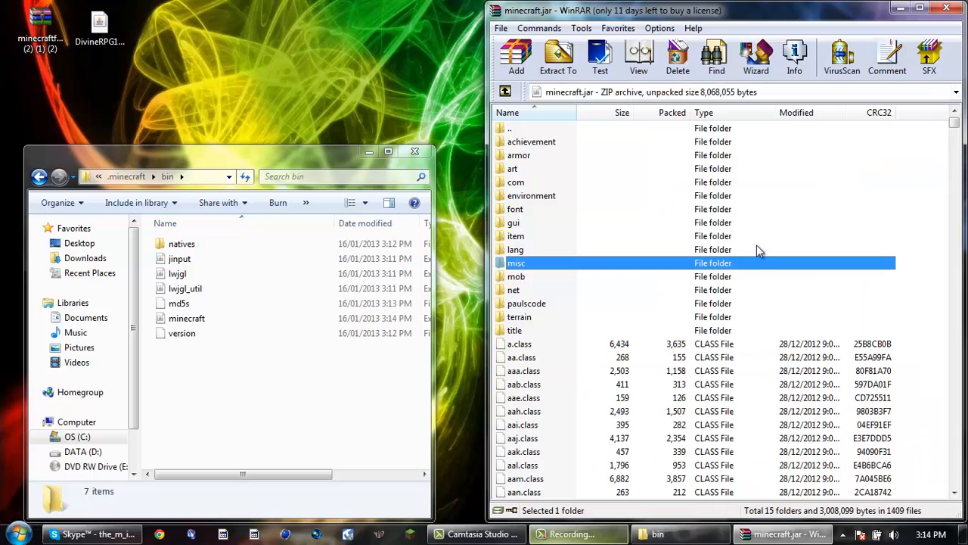
Add the Forge universal 1.4.7 files into minecraft.jar and confirm with OK.
{"action": "left_click", "coordinate": [41, 27]}
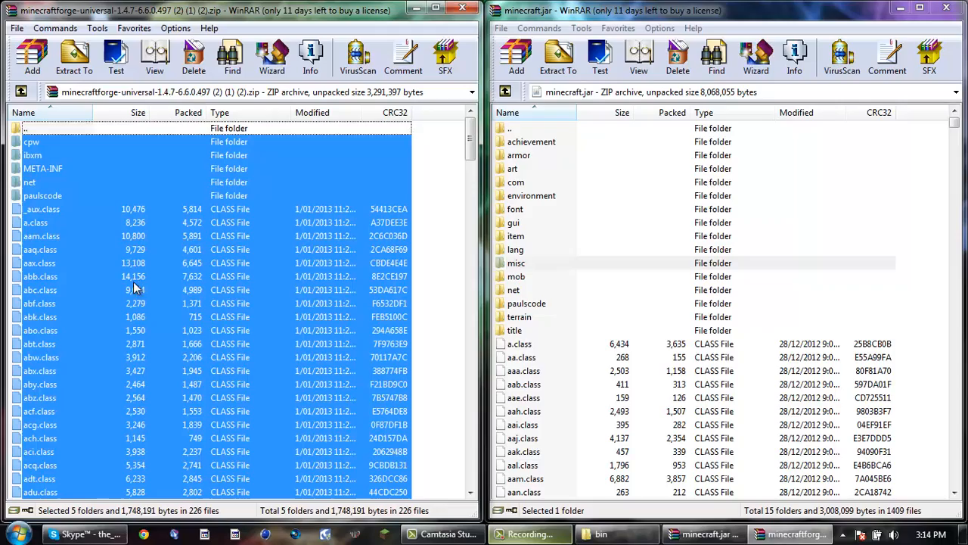
{"action": "left_click", "coordinate": [74, 57]}
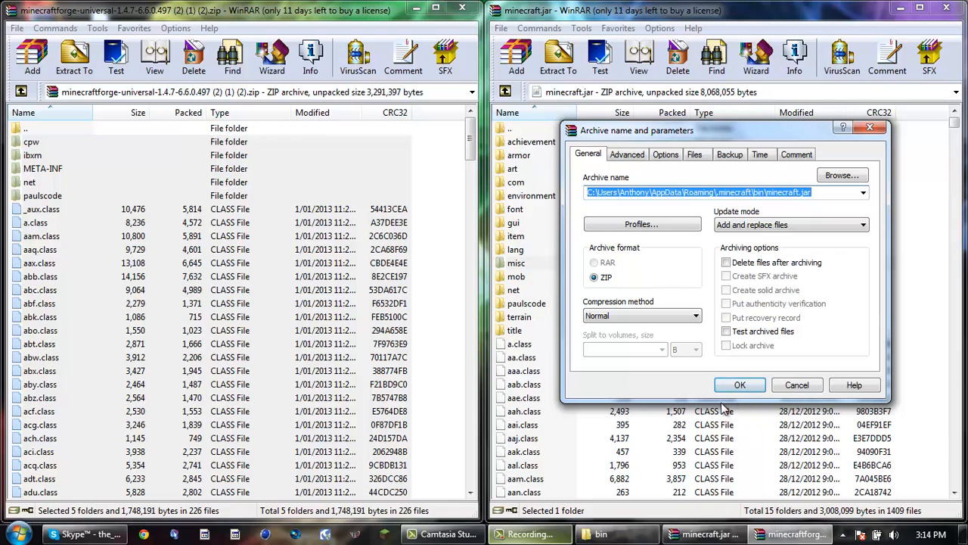
{"action": "left_click", "coordinate": [740, 384]}
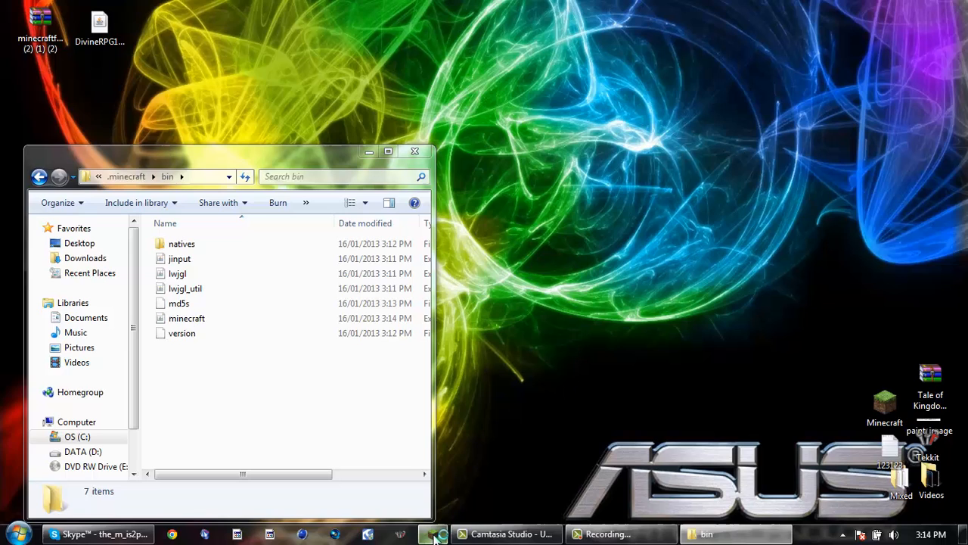
Log in to launch Minecraft 1.4.7 with Forge 6.6.0.497 and 7 mods, then quit.
{"action": "left_click", "coordinate": [433, 534]}
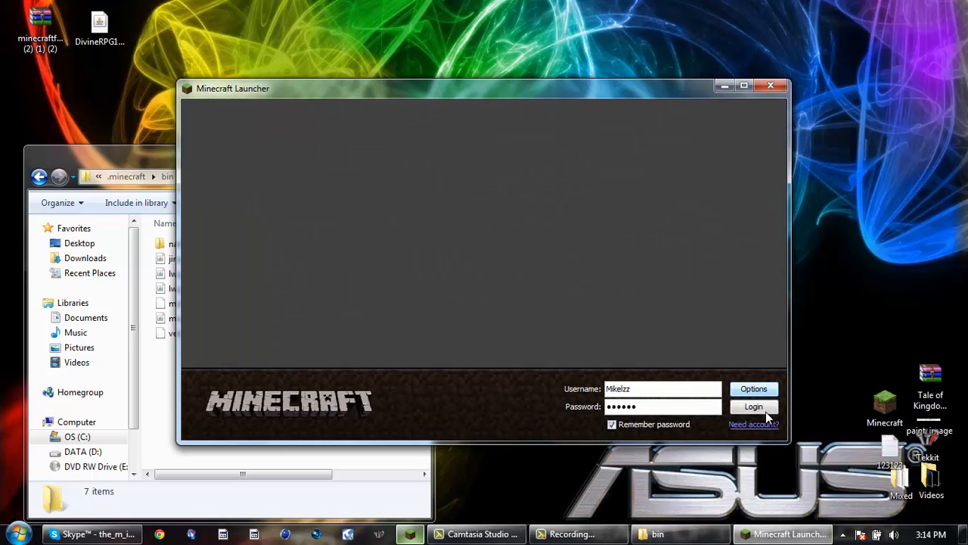
{"action": "left_click", "coordinate": [753, 406]}
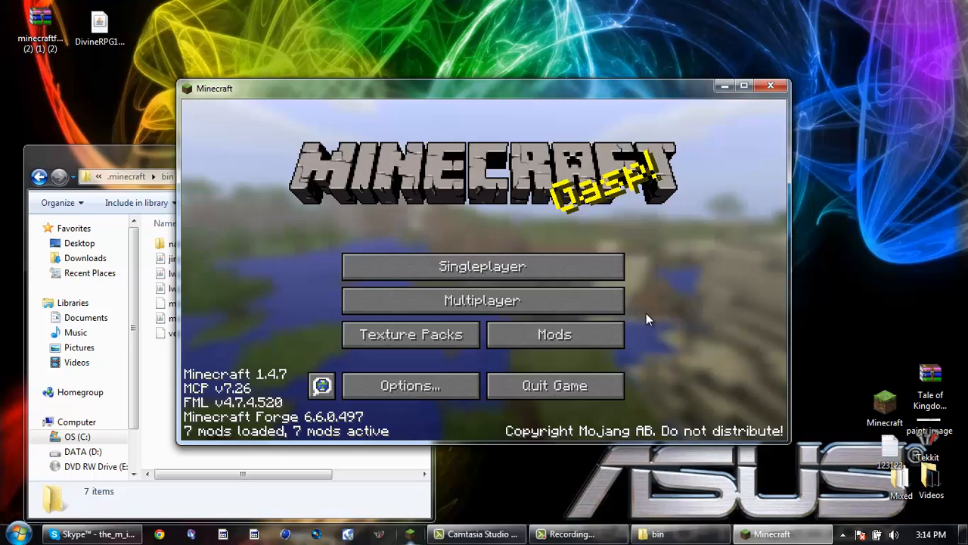
{"action": "mouse_move", "coordinate": [556, 385]}
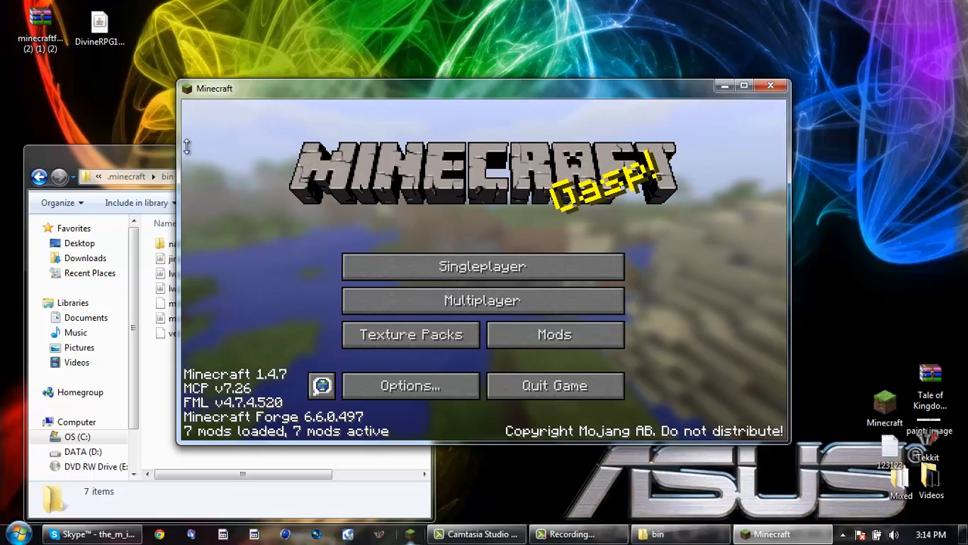
{"action": "mouse_move", "coordinate": [555, 386]}
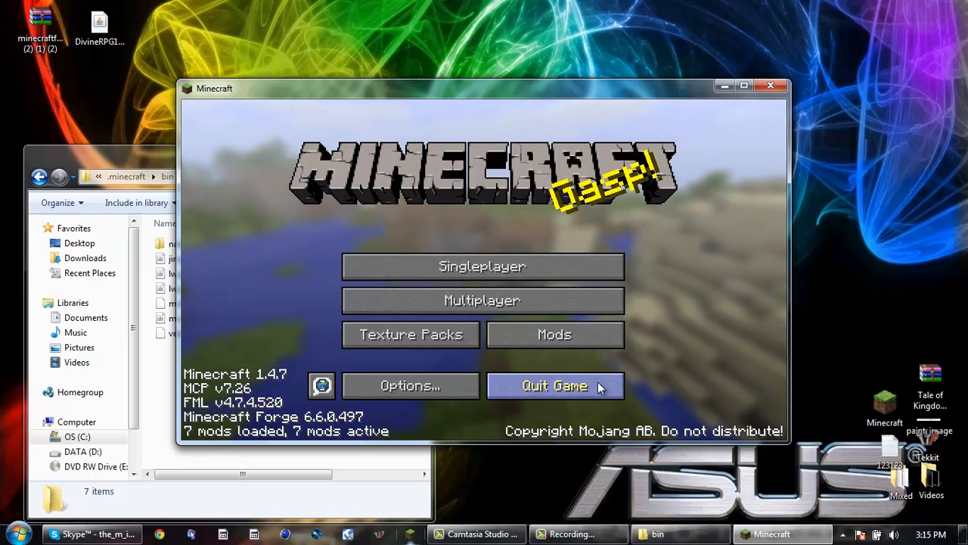
{"action": "left_click", "coordinate": [555, 385]}
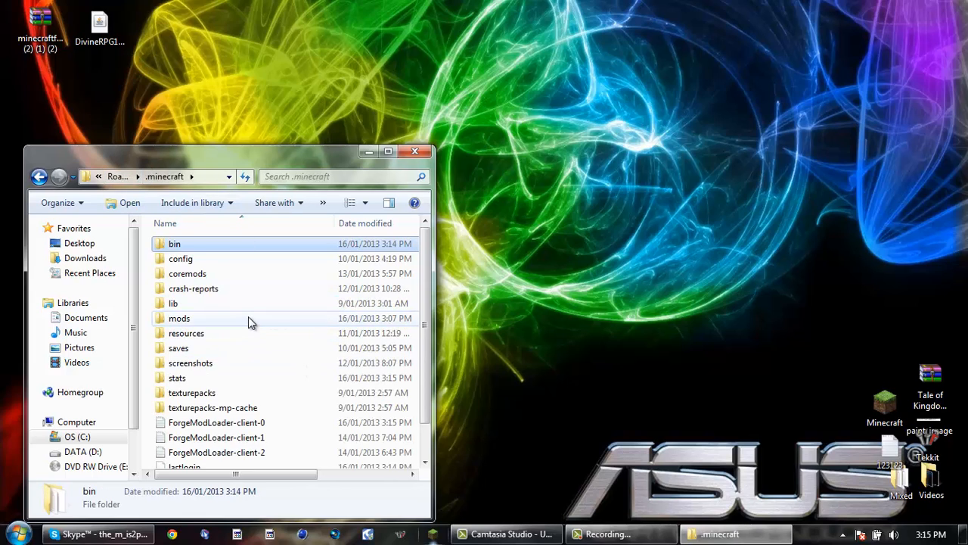
Place DivineRPG1.2.4 in the .minecraft mods folder and close the window.
{"action": "double_click", "coordinate": [180, 318]}
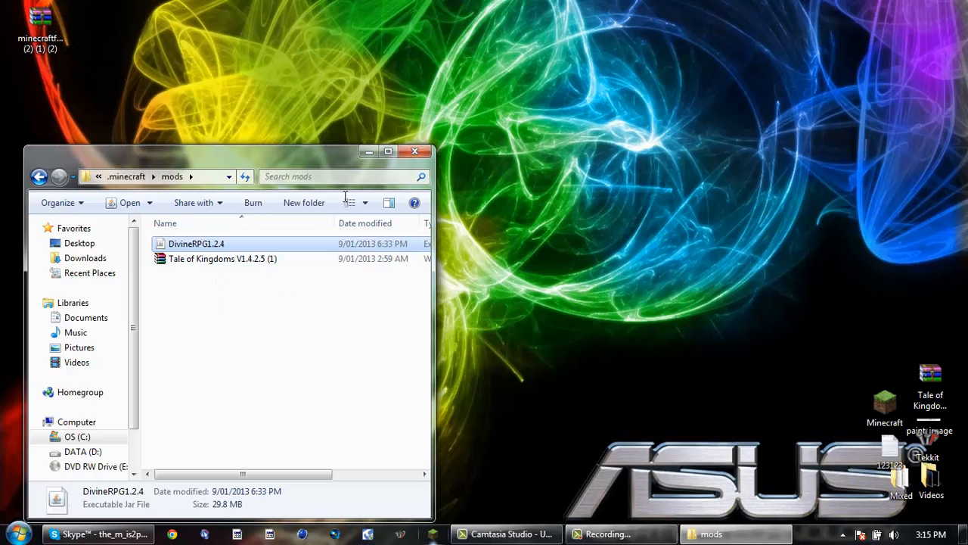
{"action": "left_click", "coordinate": [414, 151]}
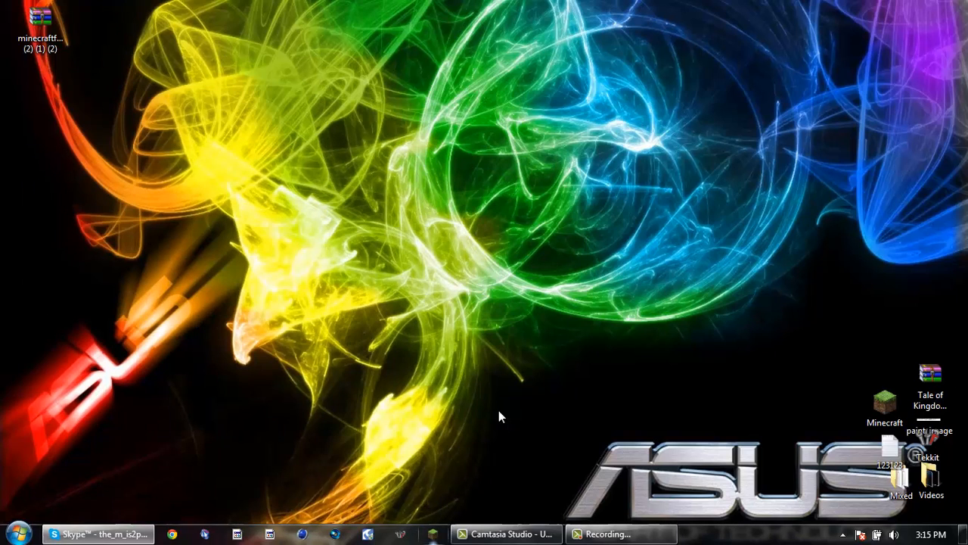